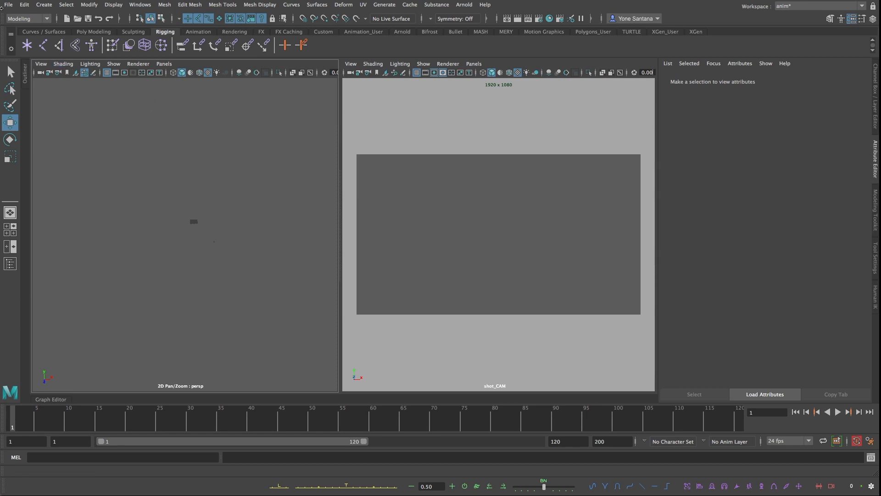
# - Reference kayla_2014_shot_ready_anim.ma into the empty scene via Create Reference
pyautogui.click(8, 5)
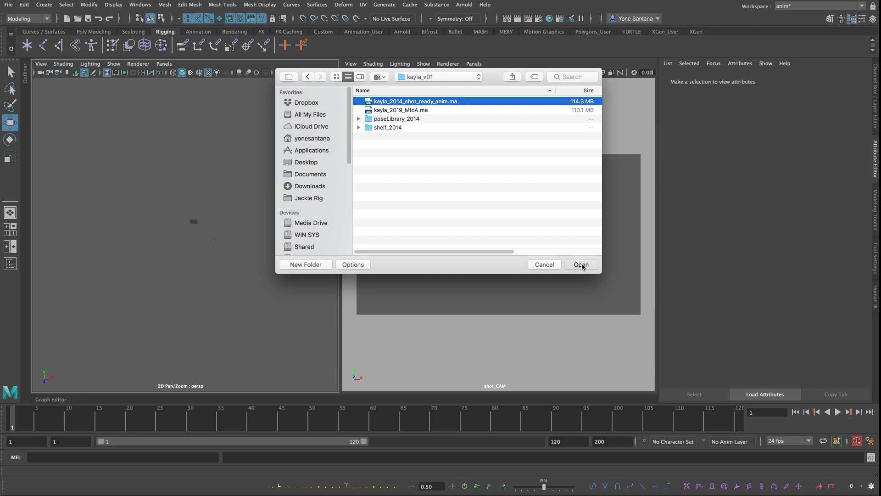
pyautogui.click(580, 265)
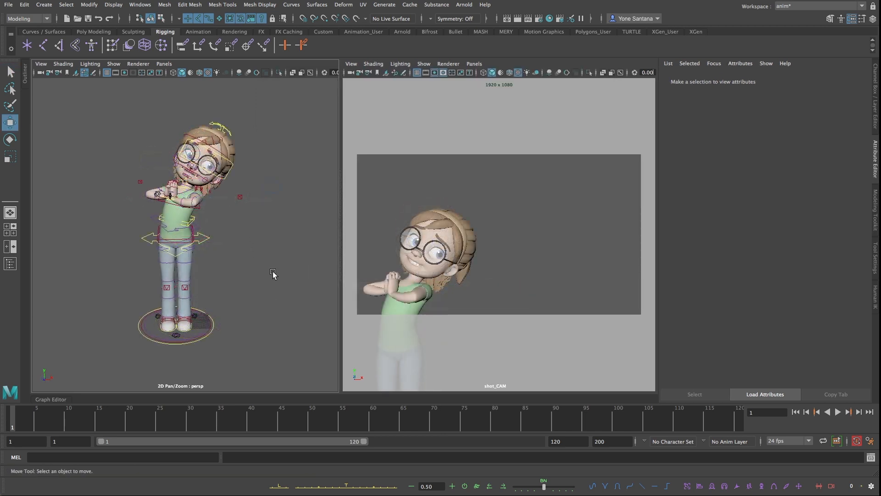
# - Reference kayla_2019_MtoA.ma as a second Kayla beside the shot-ready rig
pyautogui.click(8, 5)
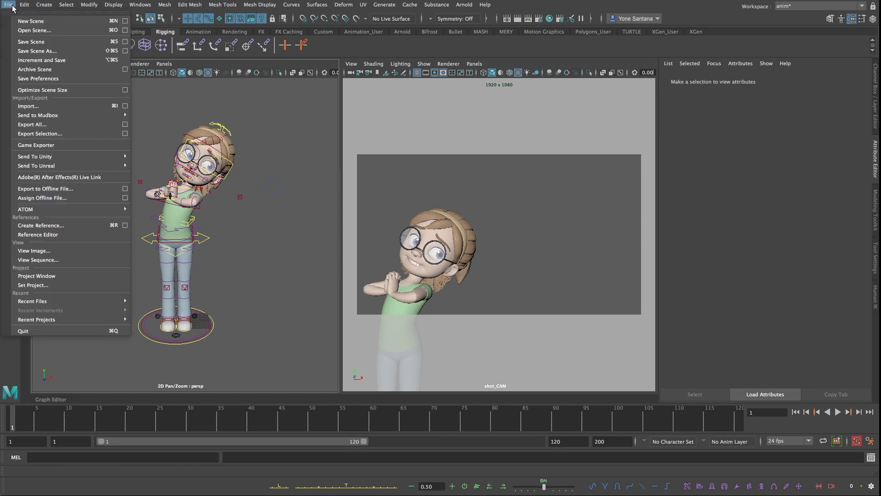
pyautogui.moveTo(40, 226)
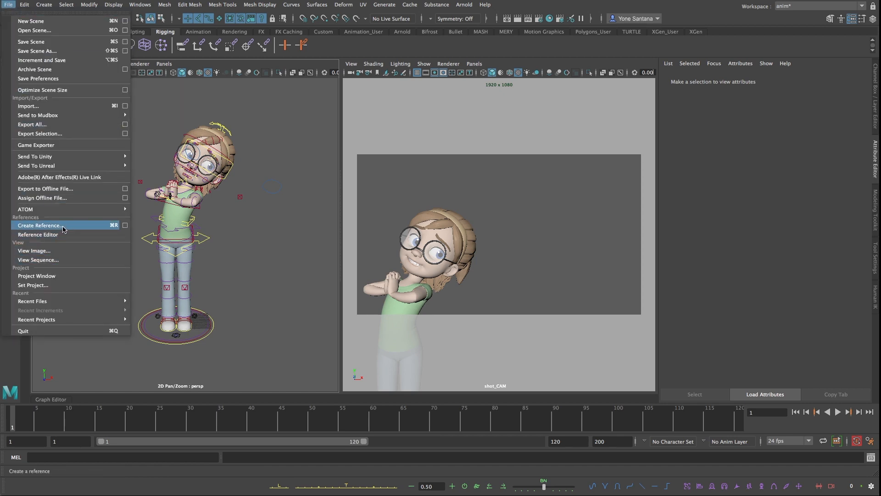
pyautogui.click(39, 225)
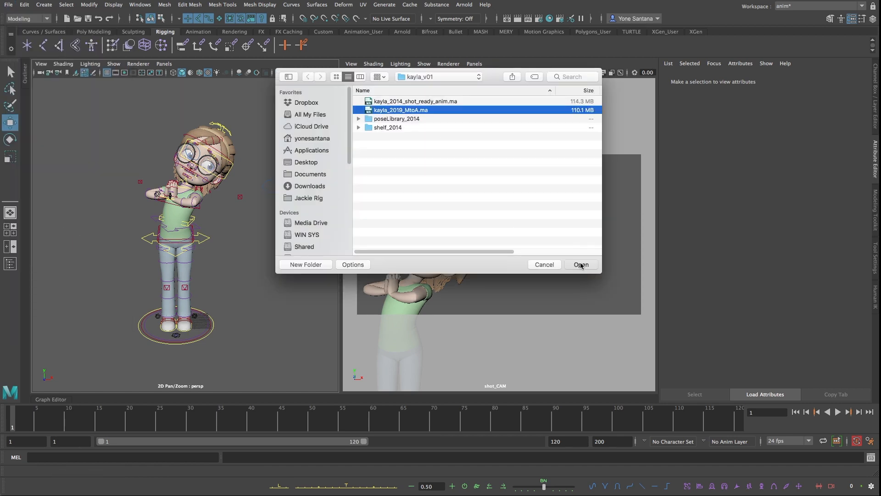
pyautogui.click(580, 265)
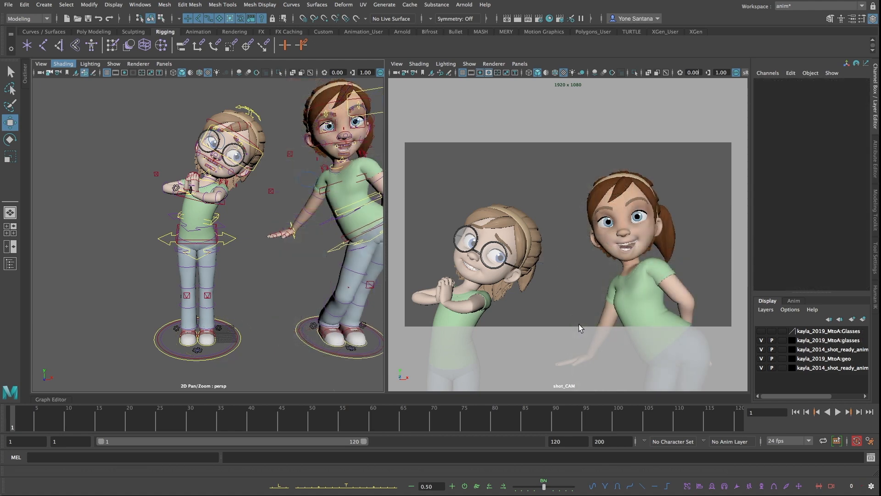
pyautogui.moveTo(585, 321)
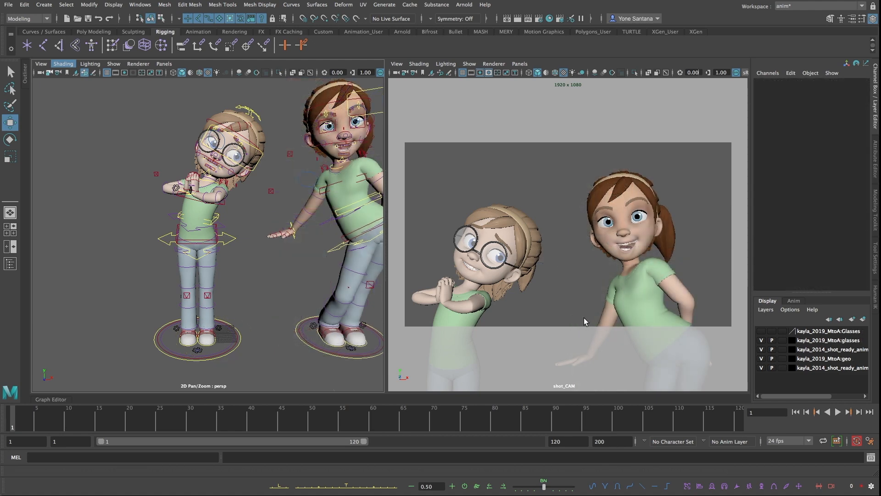
pyautogui.moveTo(399, 218)
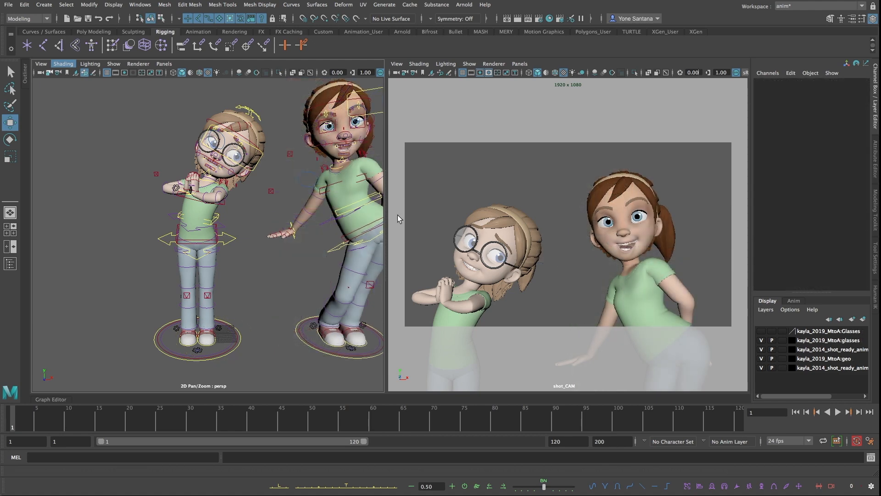
# - In the Reference Editor, list the Kayla references and toggle the Playground_Equipment reference's load state
pyautogui.click(8, 5)
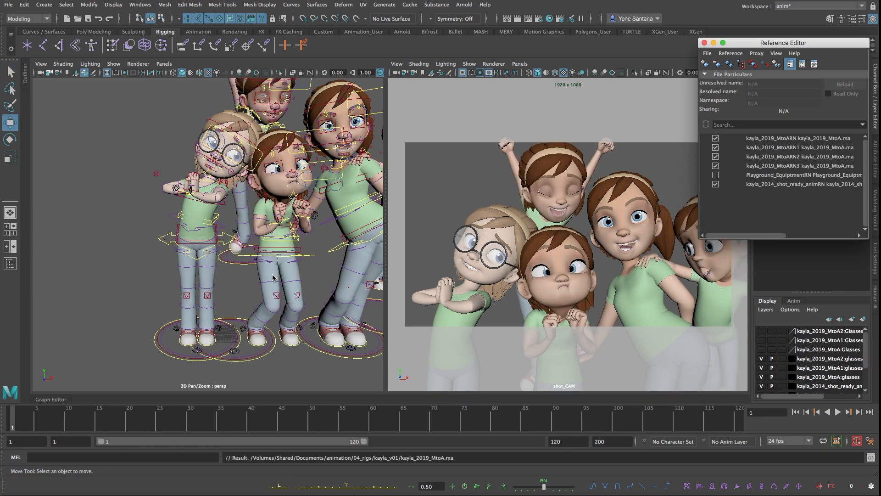
pyautogui.scroll(-3)
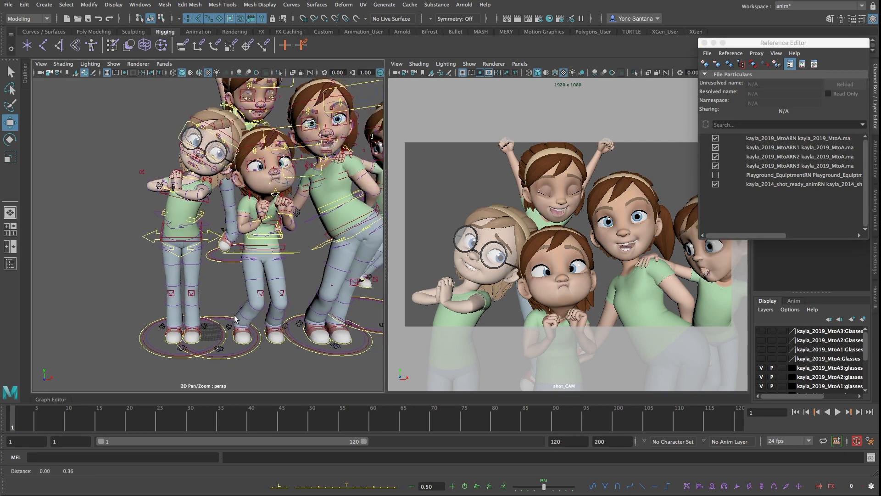
pyautogui.click(716, 174)
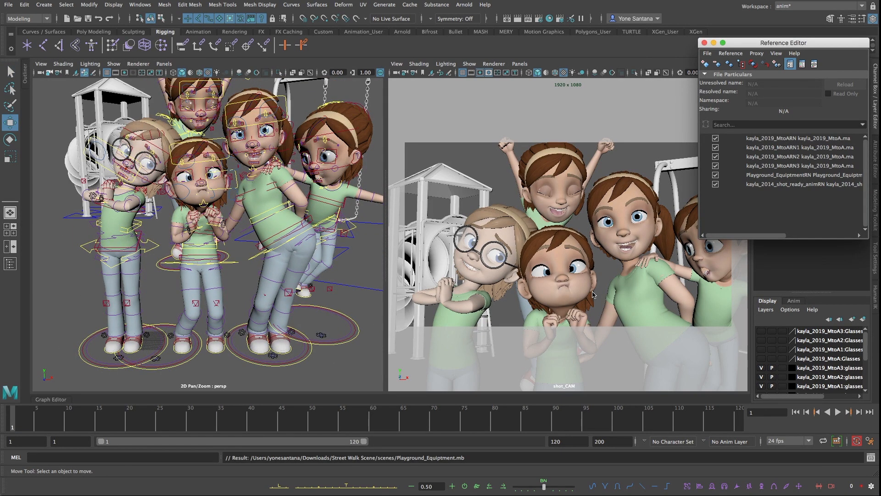
pyautogui.moveTo(625, 279)
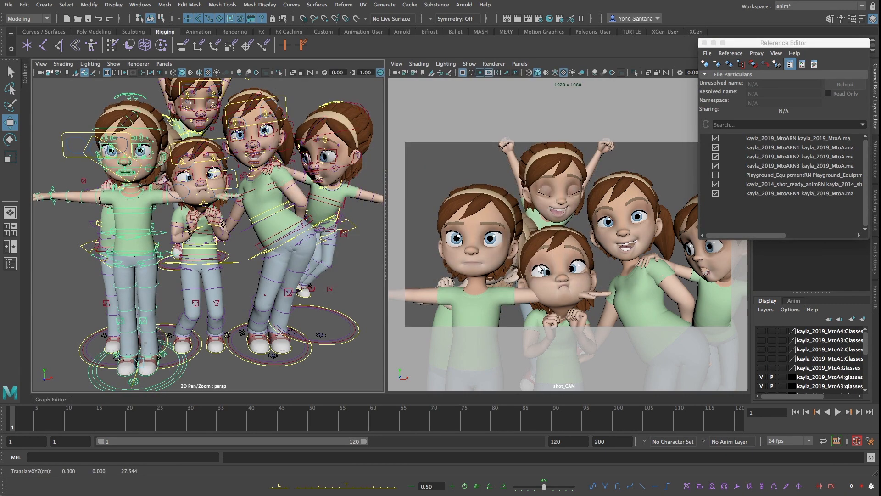
pyautogui.click(792, 193)
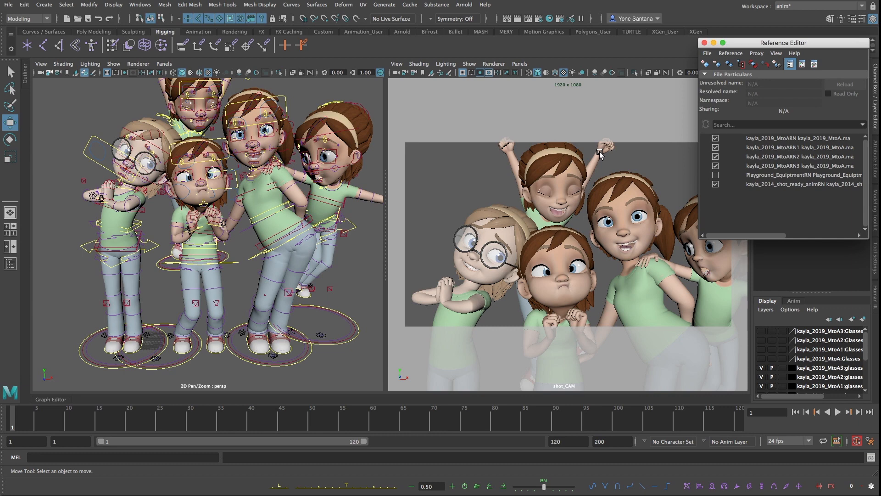
pyautogui.click(716, 174)
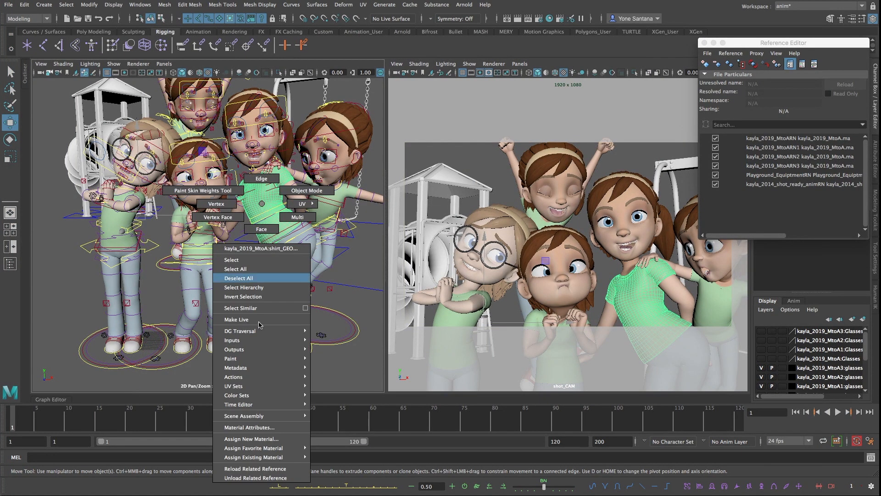
# - Assign the shirt a new aiStandardSurface material with a teal Base Color
pyautogui.click(251, 439)
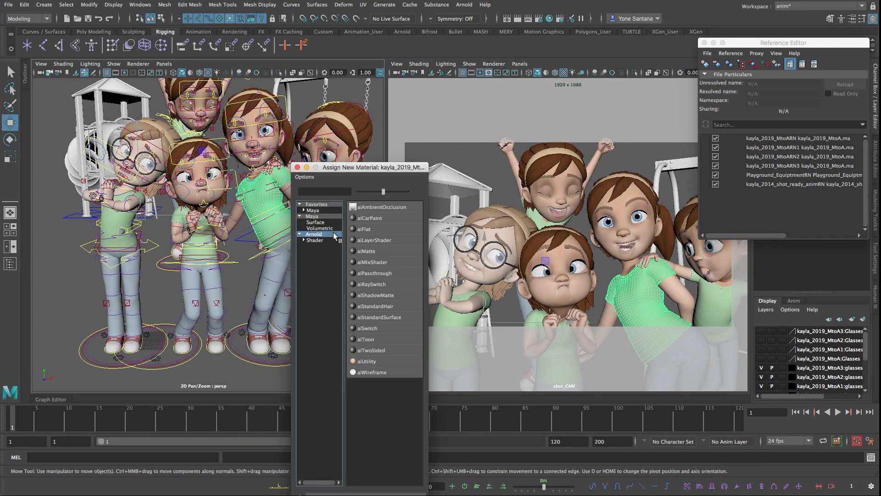
pyautogui.click(379, 316)
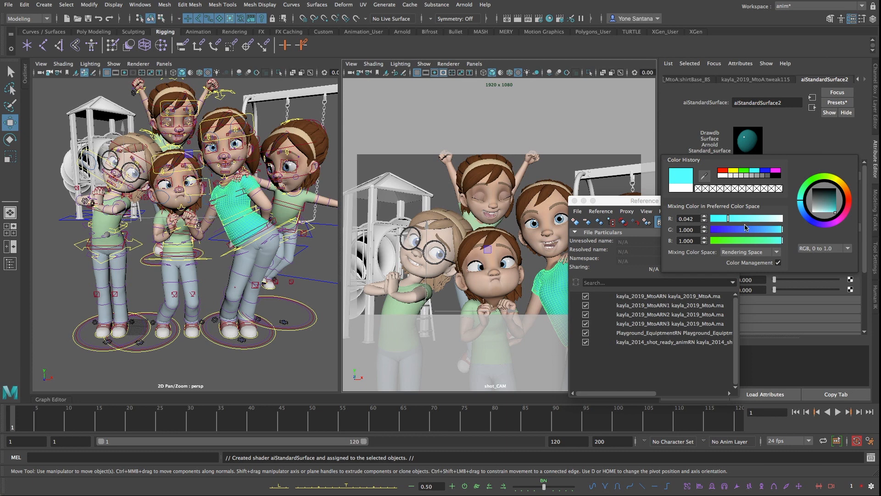
pyautogui.click(824, 200)
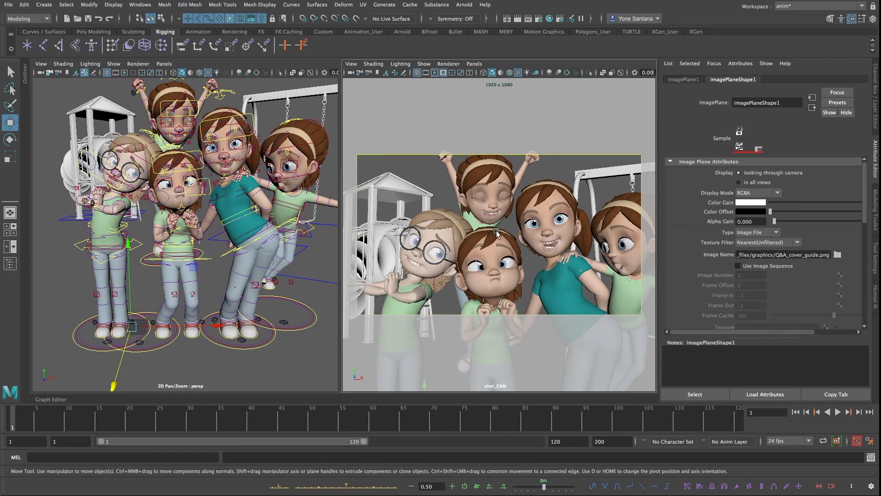
pyautogui.moveTo(548, 238)
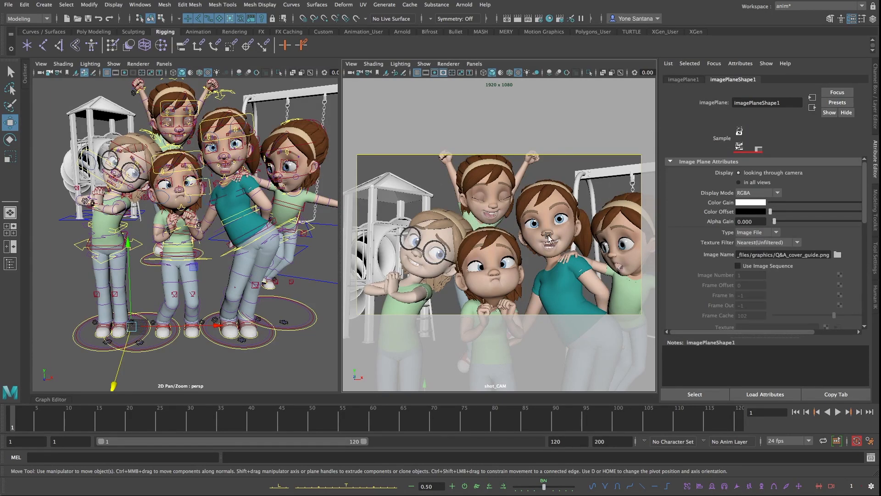
pyautogui.moveTo(603, 304)
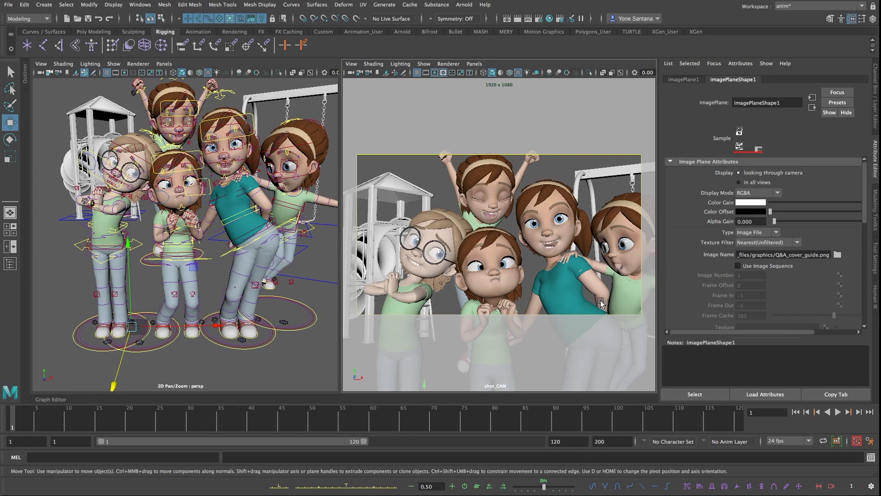
pyautogui.moveTo(116, 358)
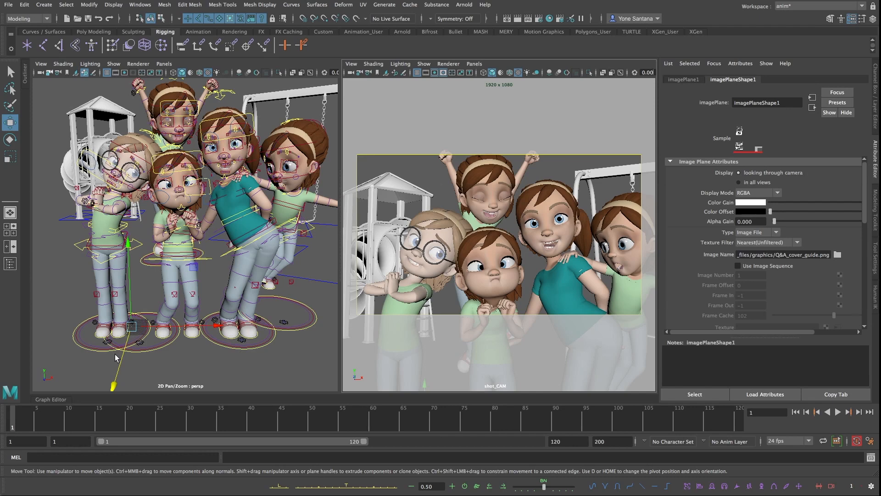
pyautogui.moveTo(120, 356)
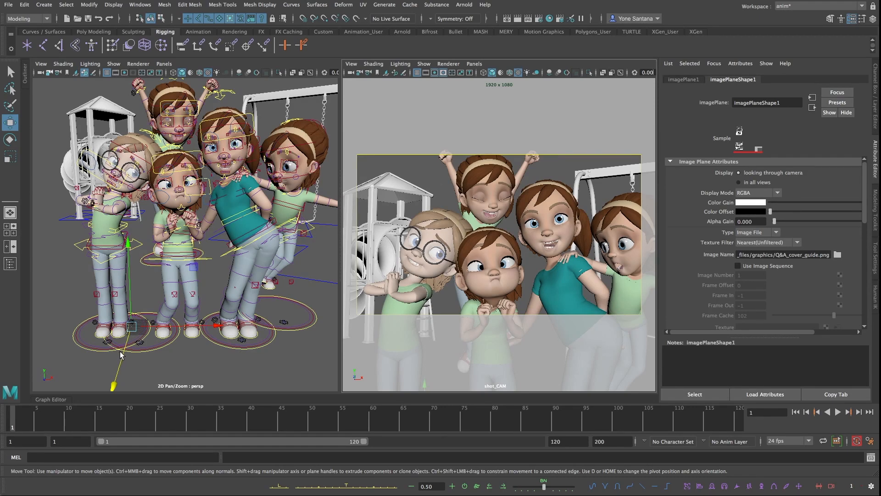